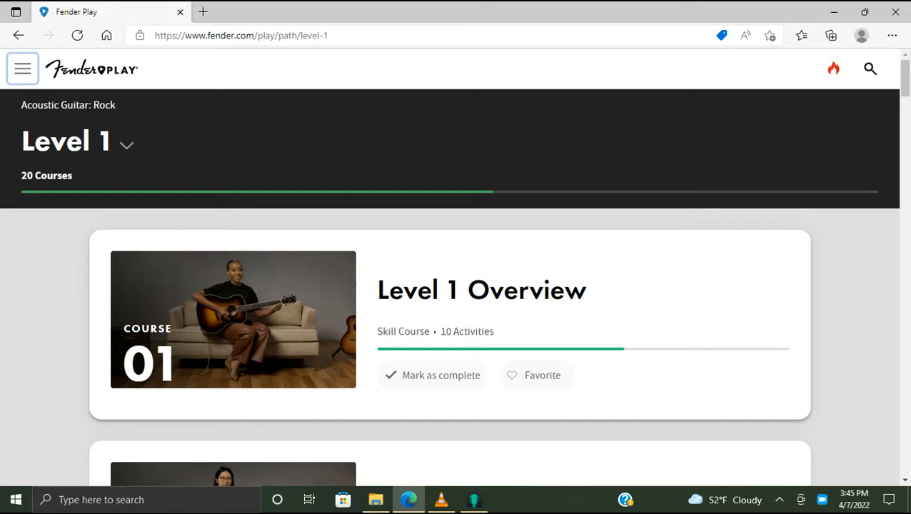
# - Open the Rock Level 1 Overview course and scroll through its ten lessons
pyautogui.click(481, 289)
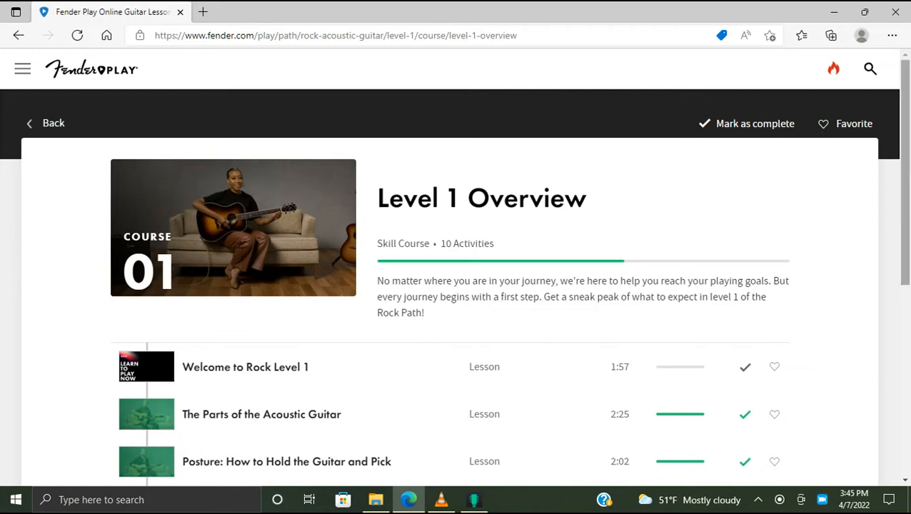
pyautogui.scroll(-3)
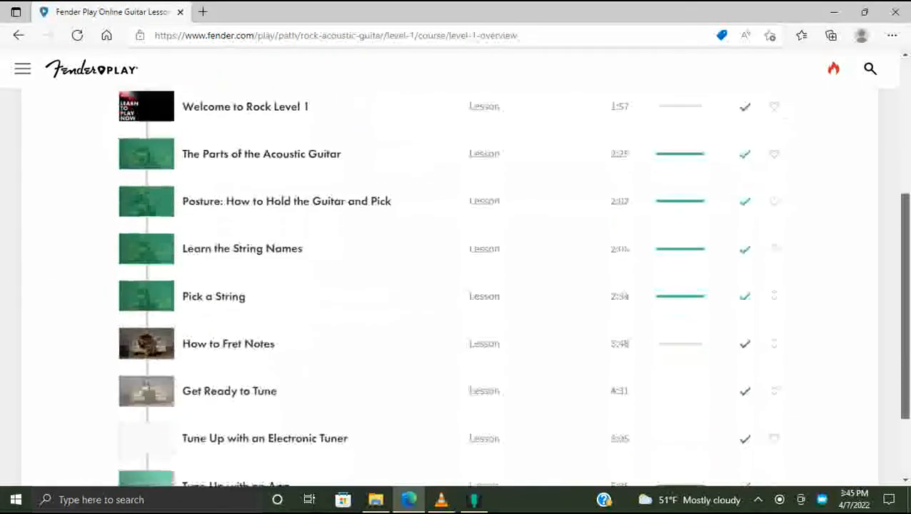
pyautogui.scroll(3)
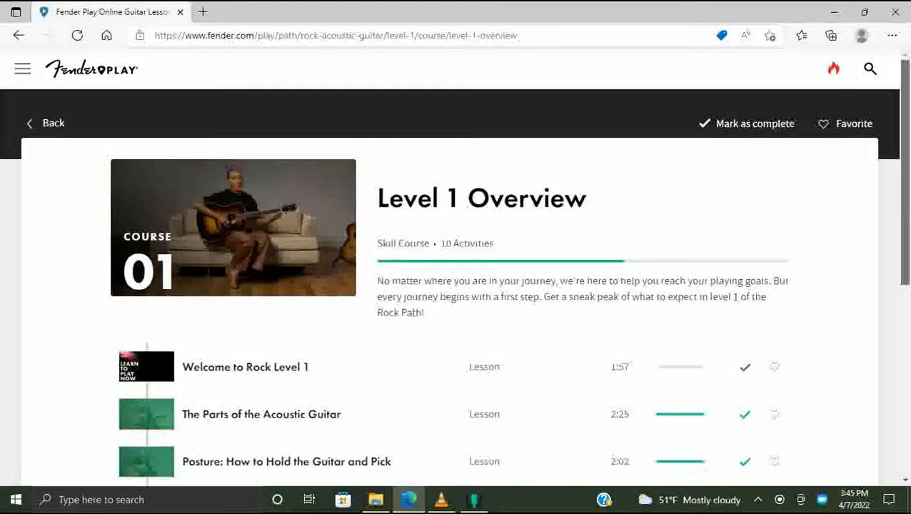
pyautogui.scroll(-3)
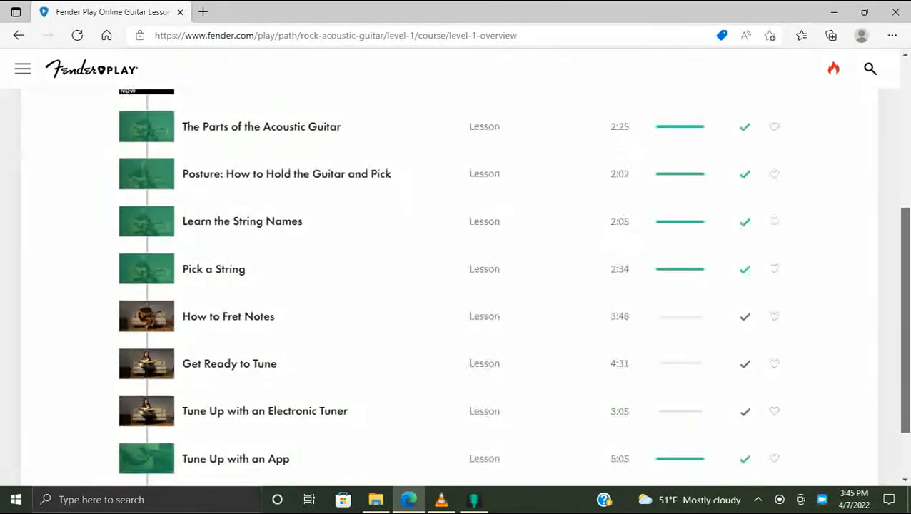
pyautogui.scroll(-3)
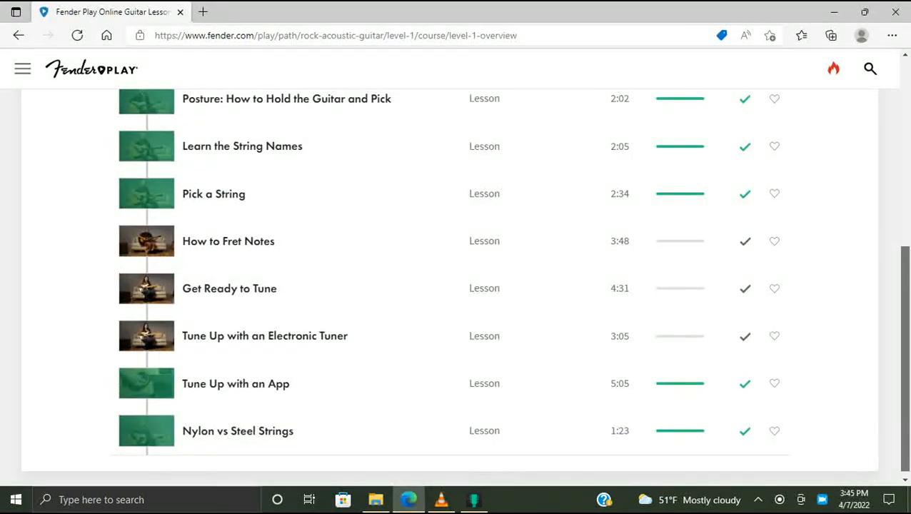
pyautogui.scroll(3)
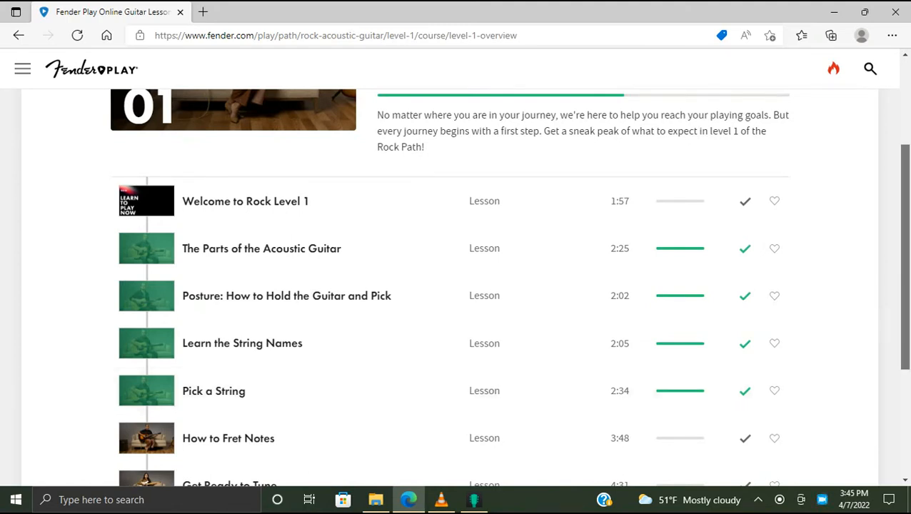
pyautogui.scroll(-3)
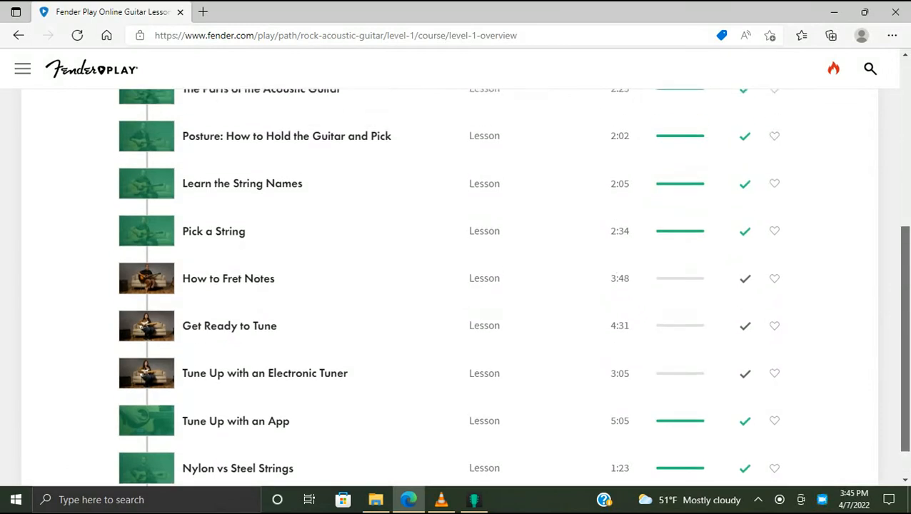
pyautogui.scroll(3)
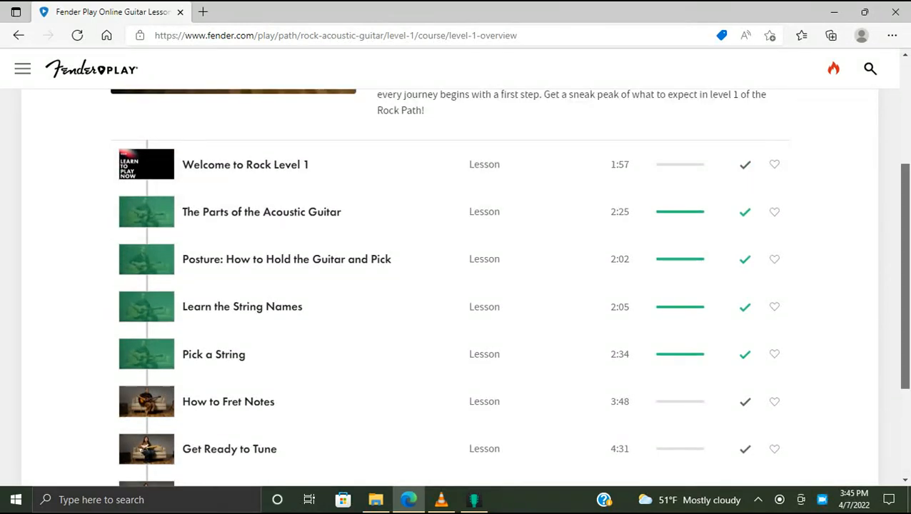
pyautogui.scroll(-3)
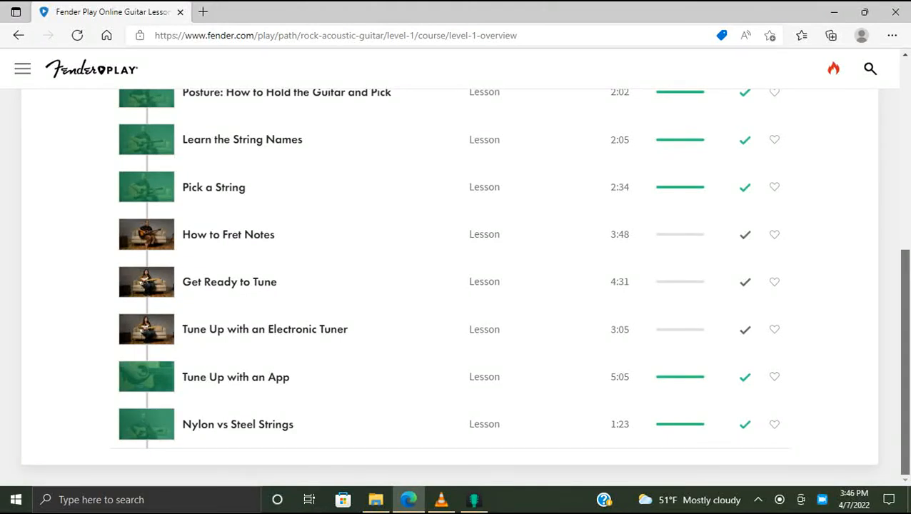
pyautogui.scroll(3)
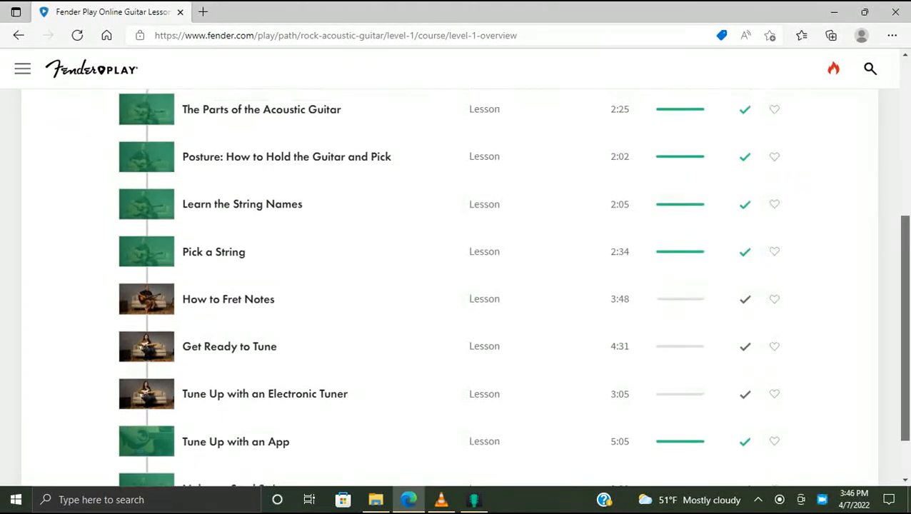
pyautogui.scroll(3)
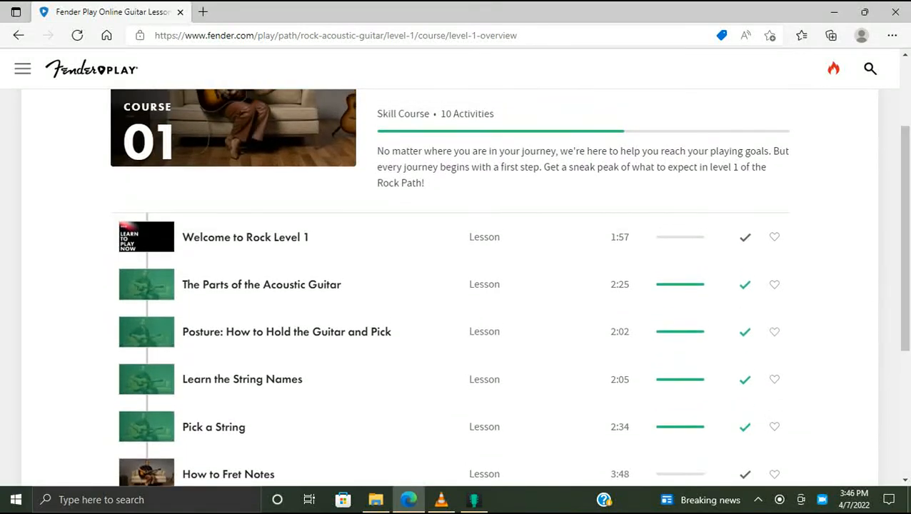
# - Open Welcome to Rock Level 1 and play its intro video briefly from the start
pyautogui.click(245, 236)
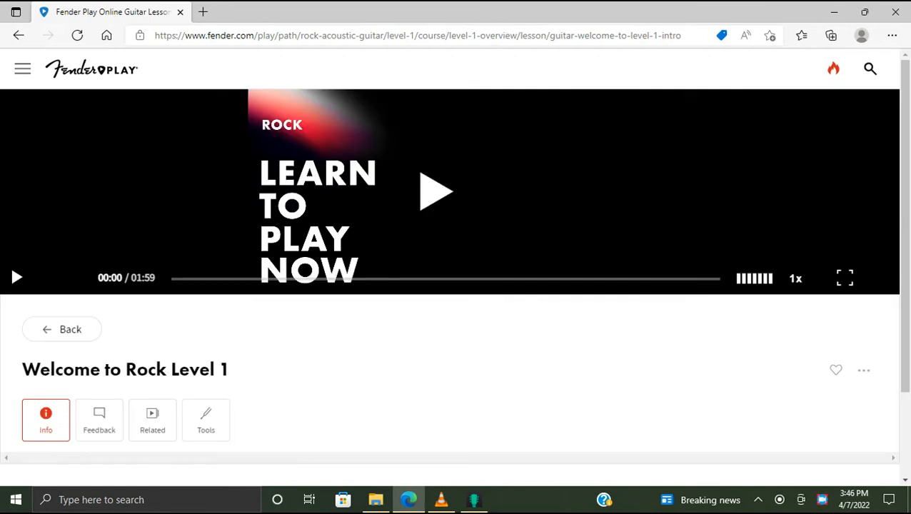
pyautogui.scroll(-3)
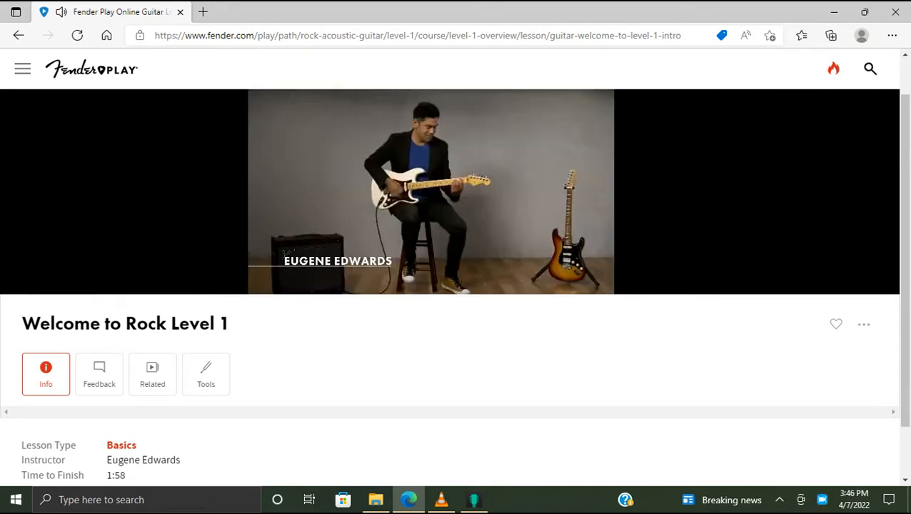
pyautogui.click(430, 191)
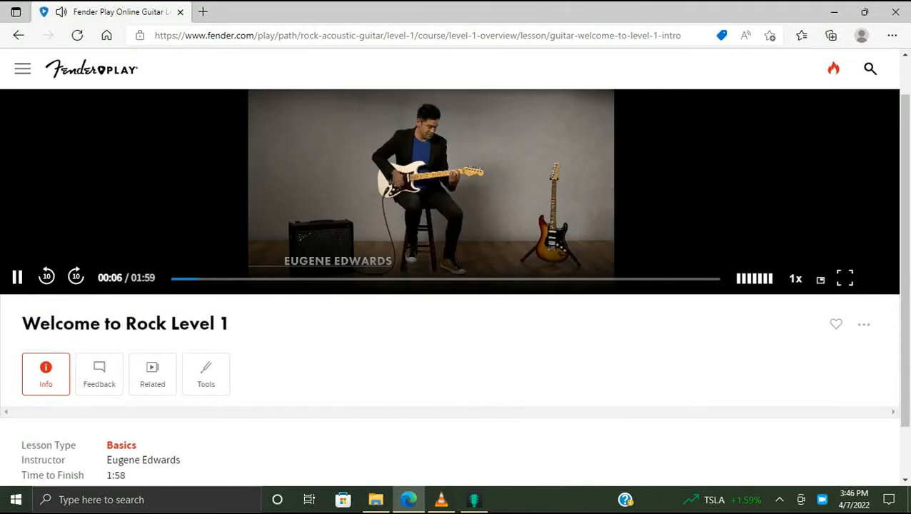
pyautogui.click(18, 277)
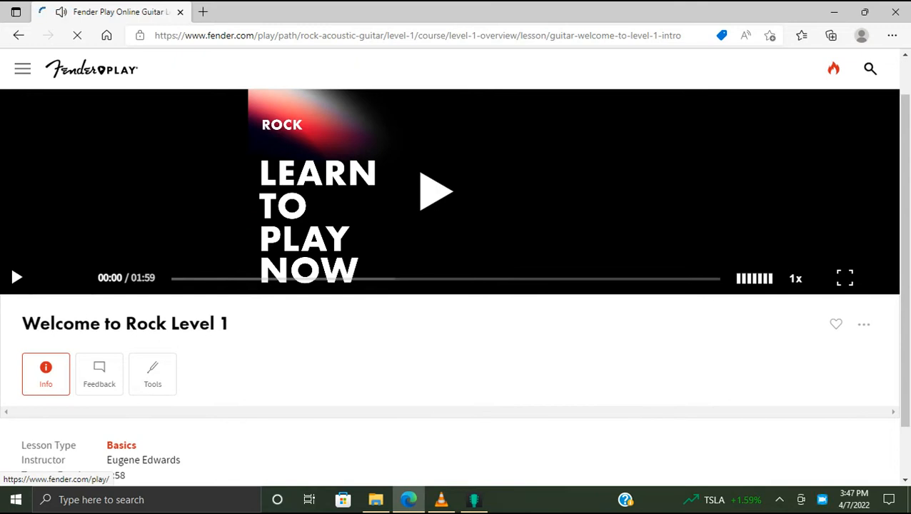
# - Play the Welcome to Rock Level 1 video until The Parts of the Acoustic Guitar is offered
pyautogui.click(436, 191)
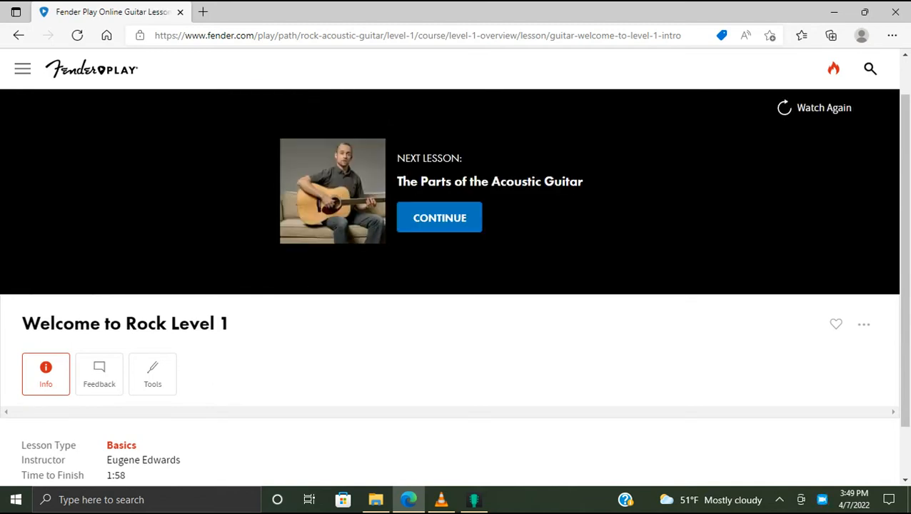
# - Return to the Level 1 overview via My Path and open How to Fret Notes
pyautogui.click(22, 68)
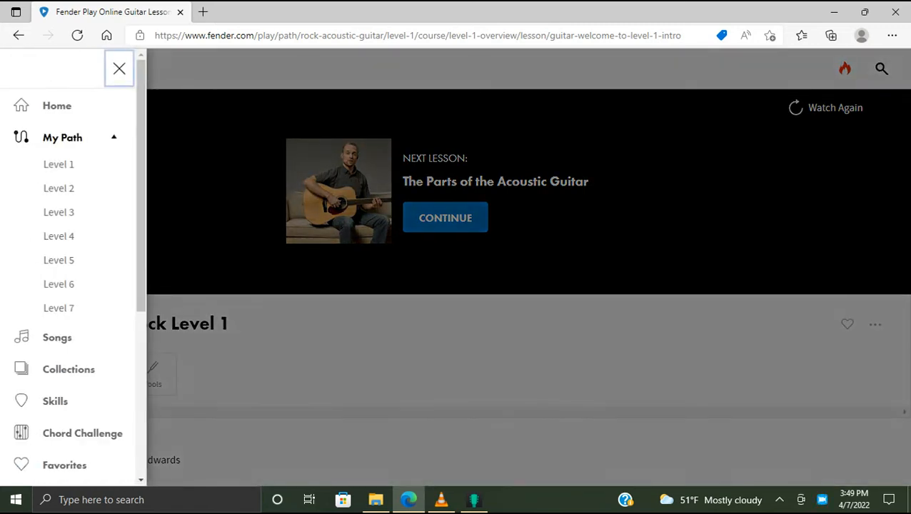
pyautogui.click(58, 164)
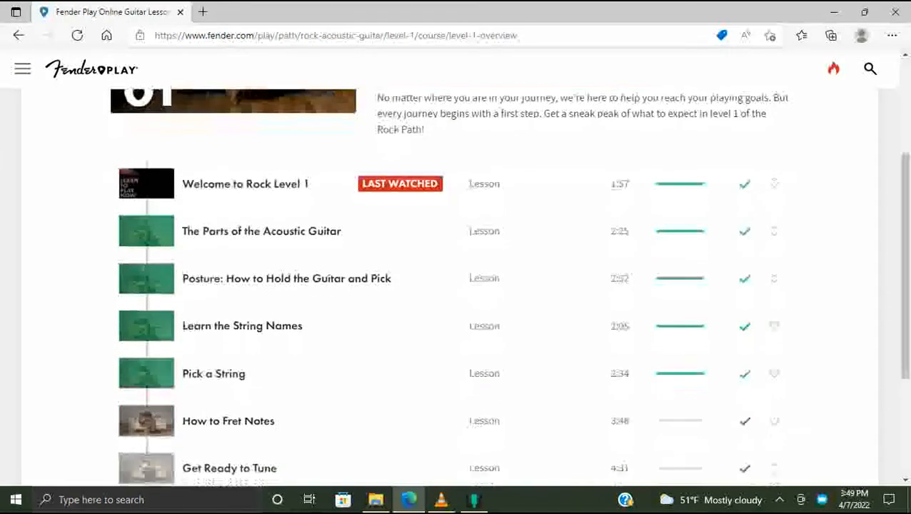
pyautogui.scroll(-3)
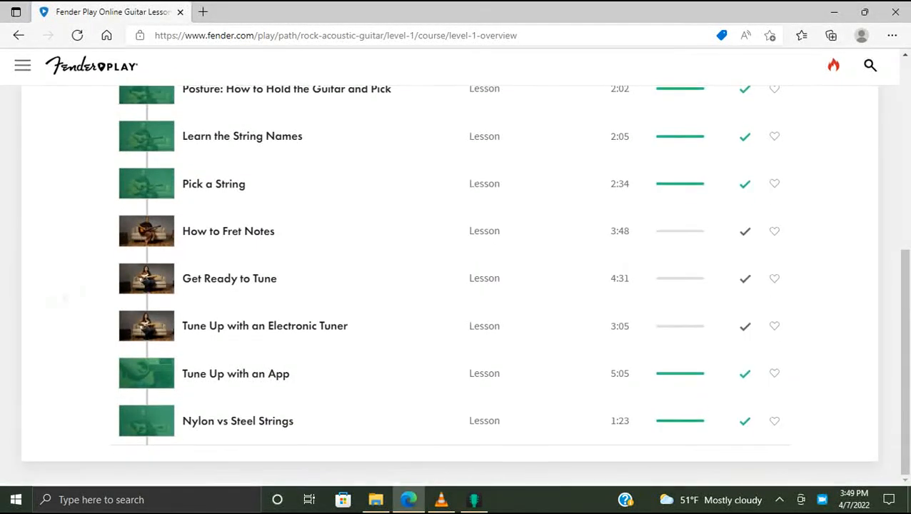
pyautogui.scroll(3)
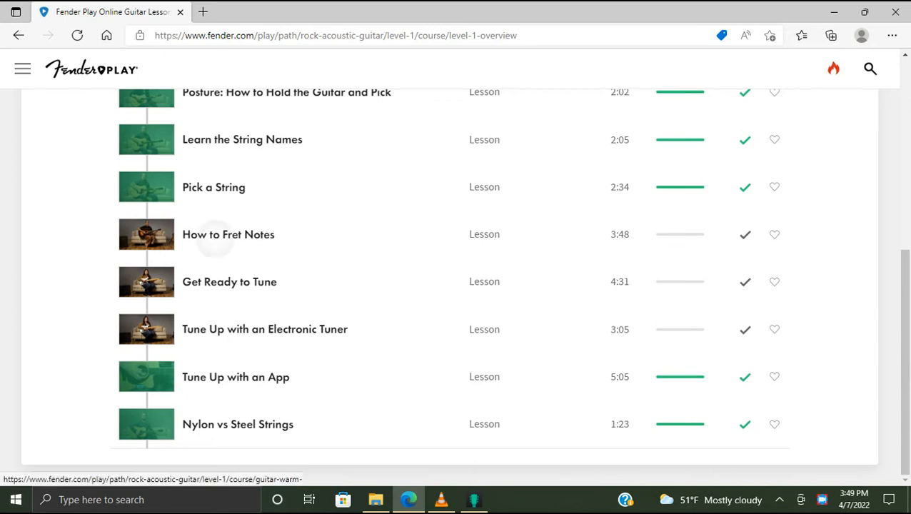
pyautogui.click(227, 234)
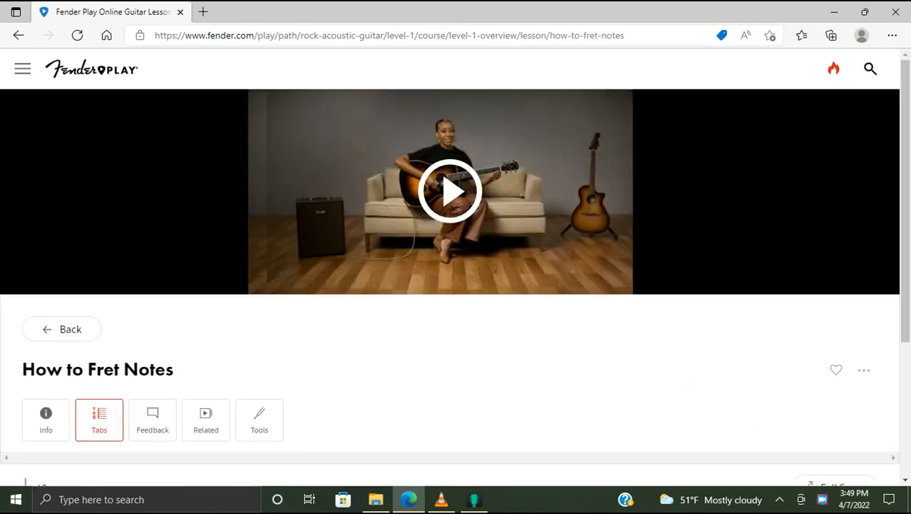
# - Show How to Fret Notes info: Basics lesson by Taylor Gamble, 3:49 long
pyautogui.click(45, 420)
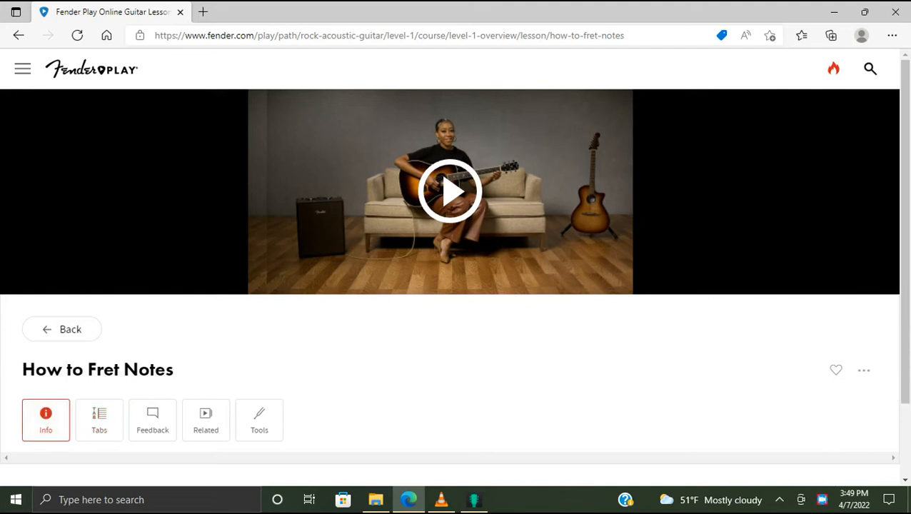
pyautogui.scroll(-3)
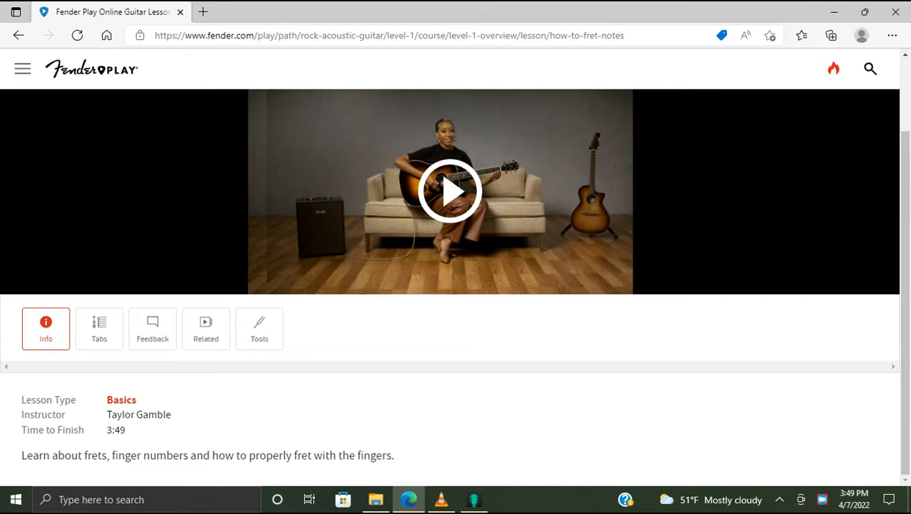
# - Play the How to Fret Notes video to completion, reaching the Get Ready to Tune prompt
pyautogui.click(451, 192)
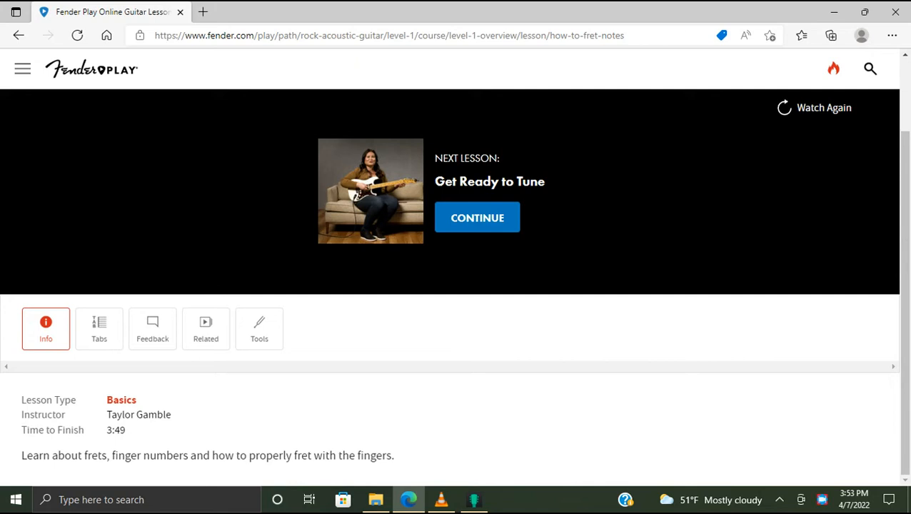
# - Continue to Get Ready to Tune, a 4:32 Basics lesson by Pauline France
pyautogui.click(477, 218)
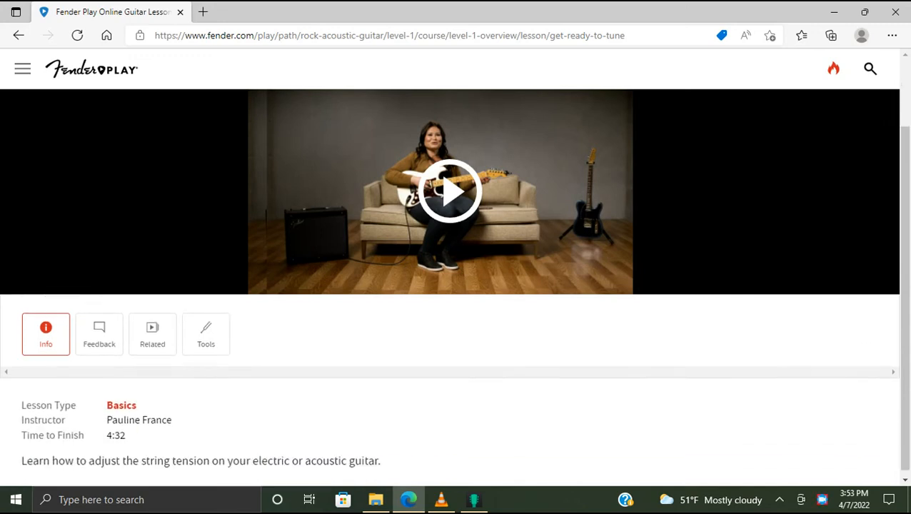
pyautogui.scroll(-3)
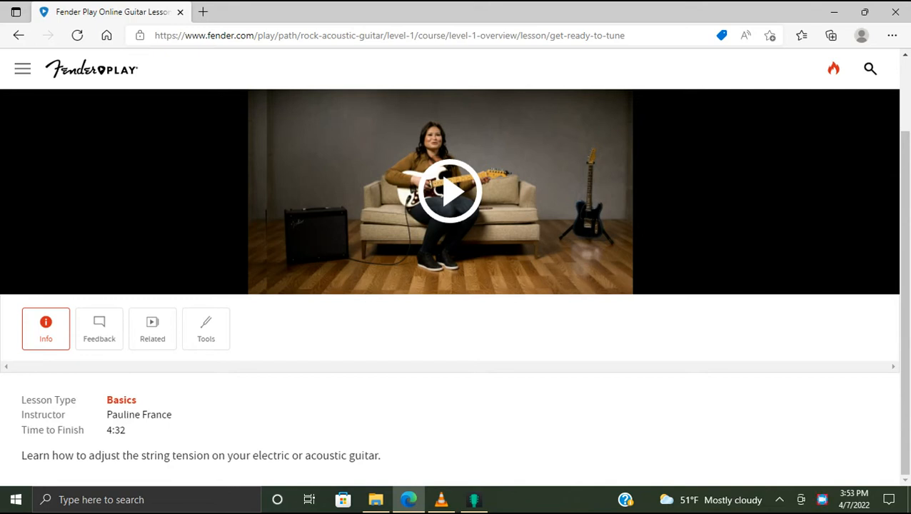
pyautogui.click(449, 190)
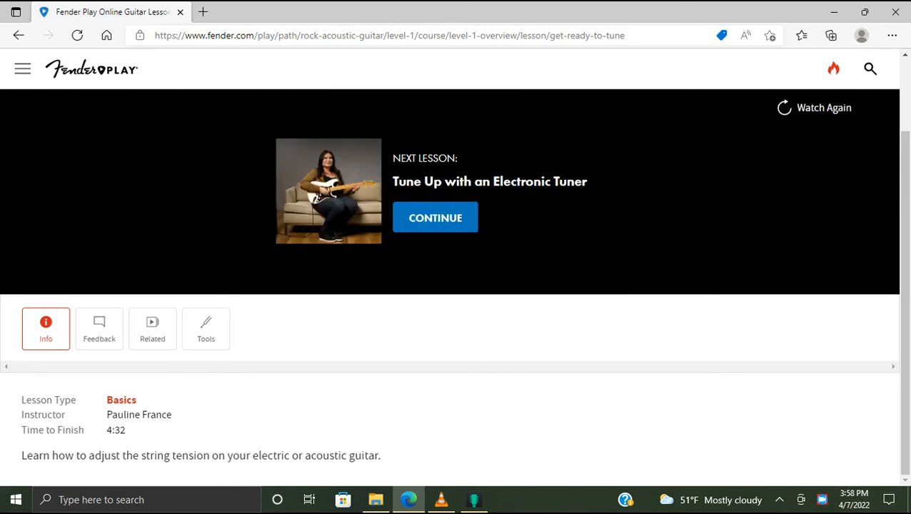
# - Continue to Tune Up with an Electronic Tuner and start its 3:06 video
pyautogui.click(435, 218)
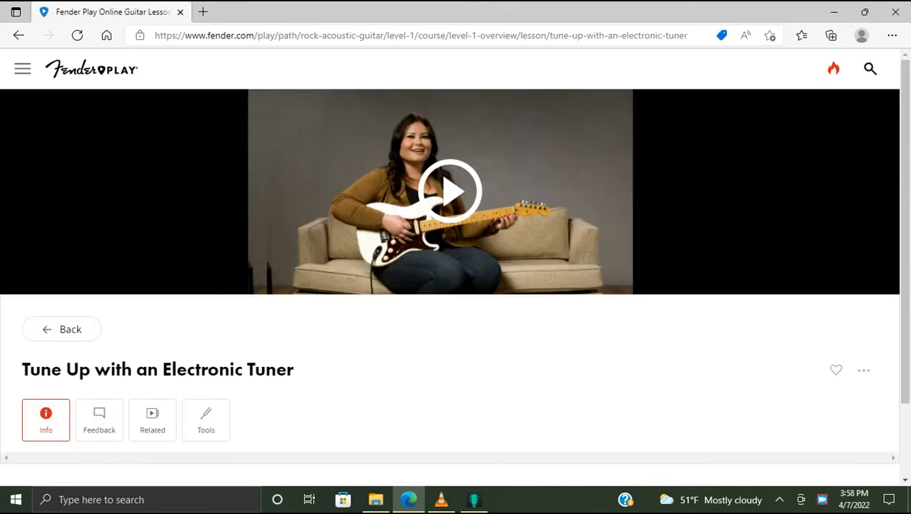
pyautogui.scroll(-3)
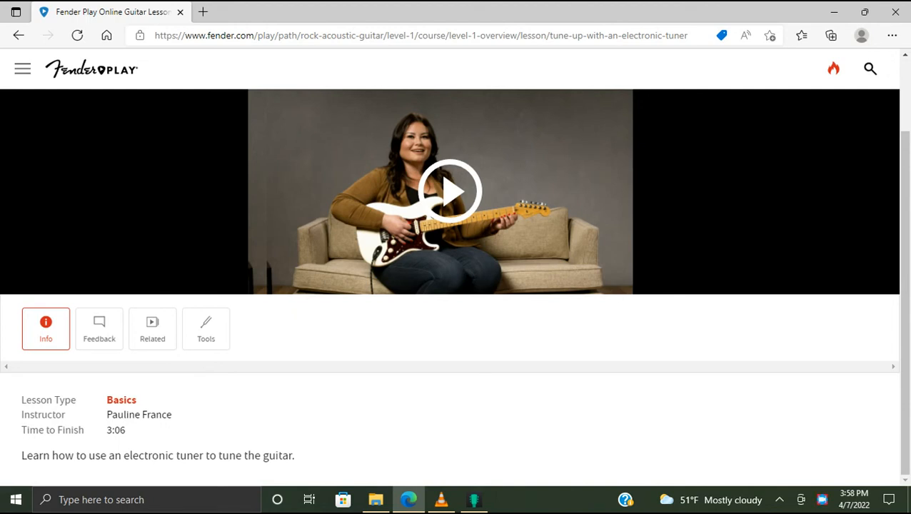
pyautogui.click(450, 191)
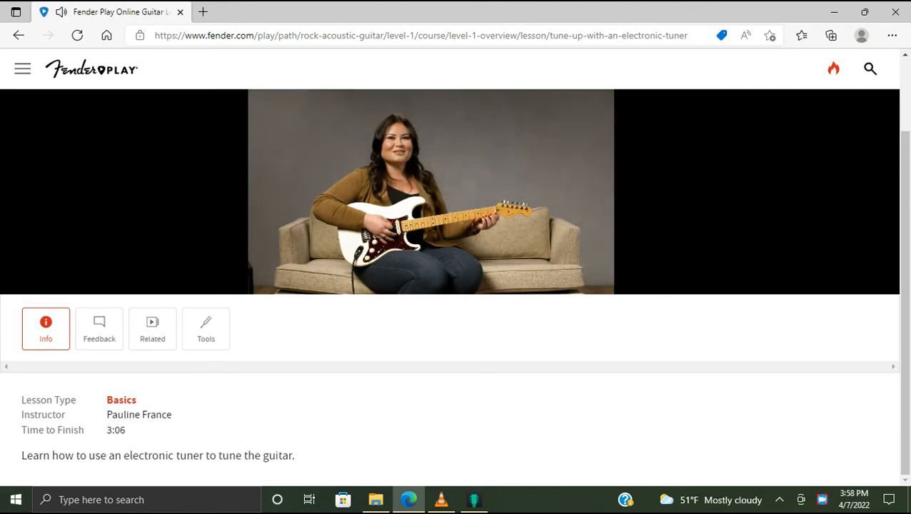